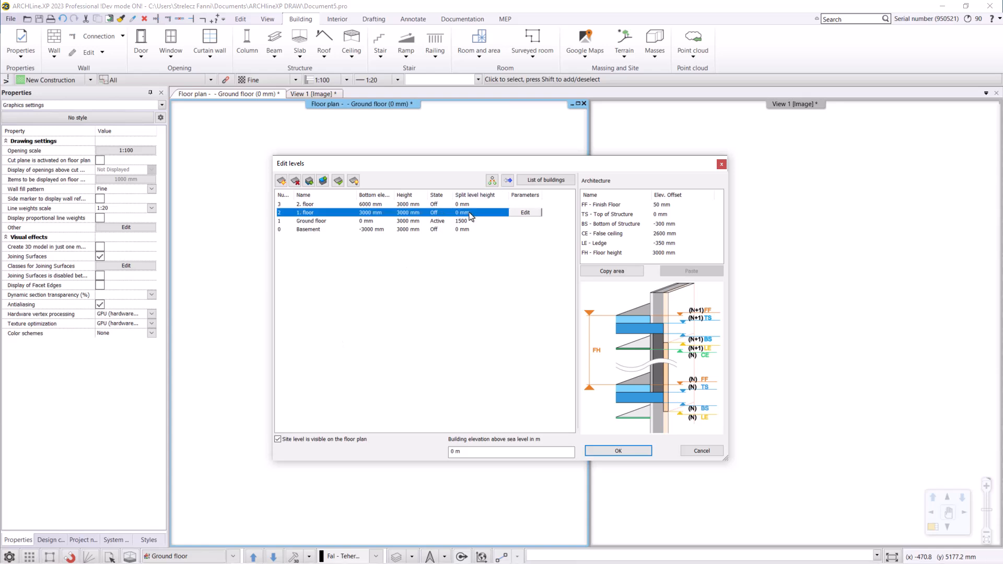
Confirm the Edit levels dialog with the ground floor split level height at 1500 mm.
click(618, 450)
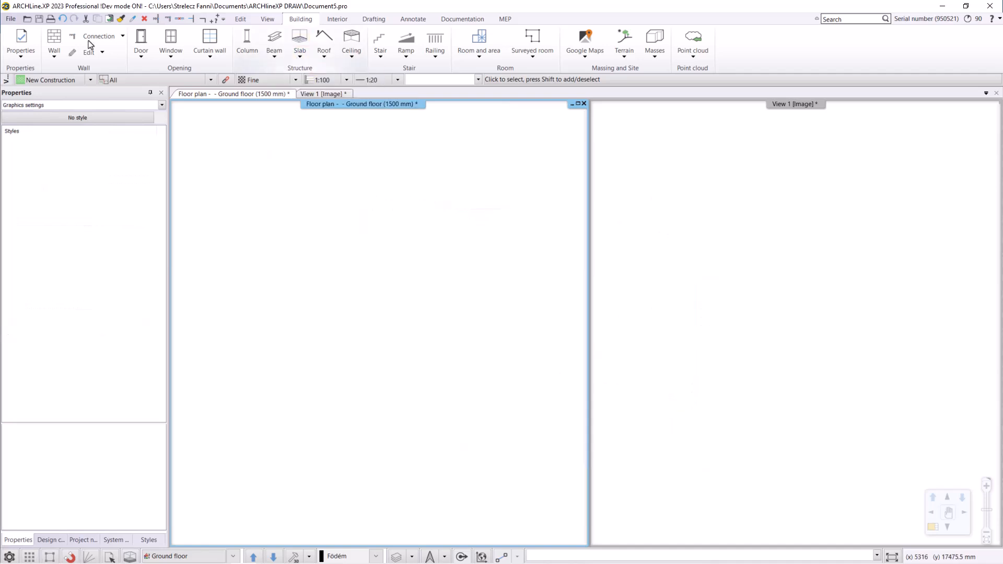
Draw two adjacent rectangular slabs with Building > Slab, the second placed on the split level.
click(300, 42)
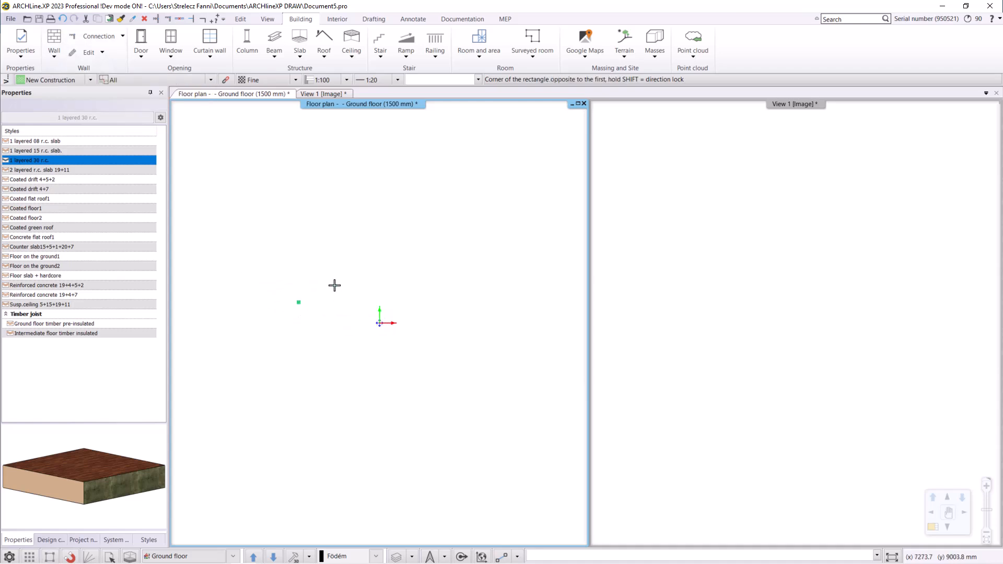
drag(298, 301, 401, 235)
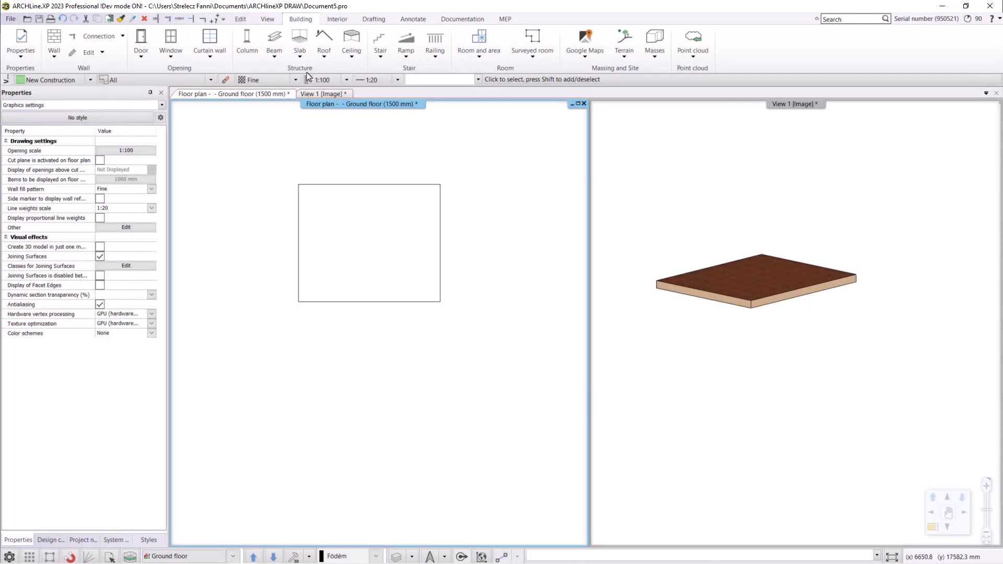
click(299, 43)
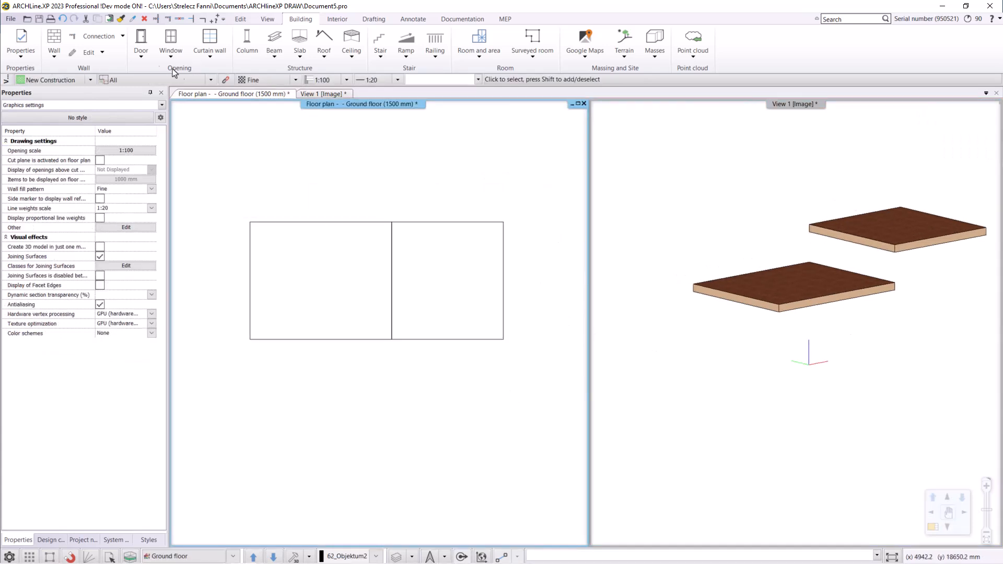
Draw walls with Building > Wall around both split-level slabs.
click(51, 42)
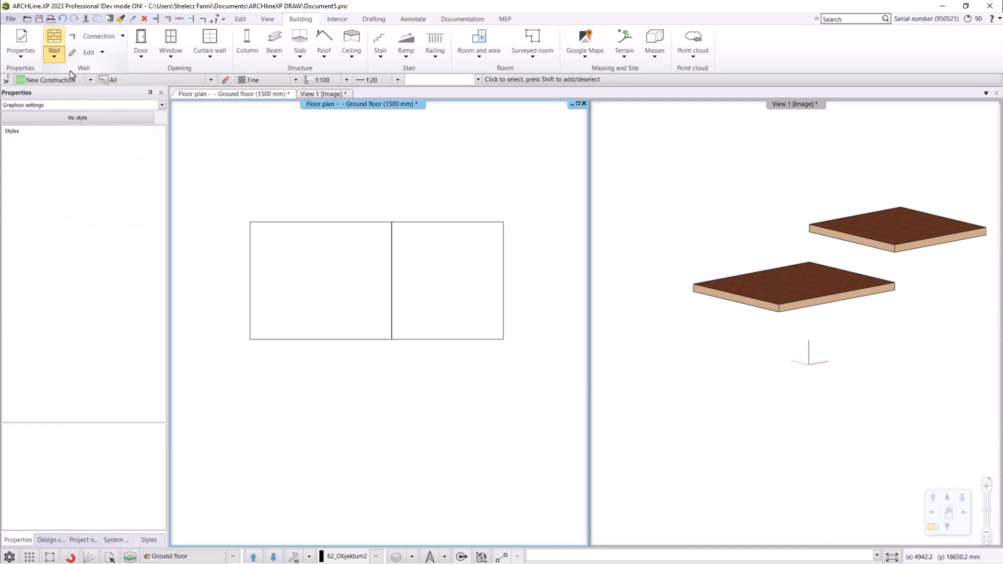
click(50, 42)
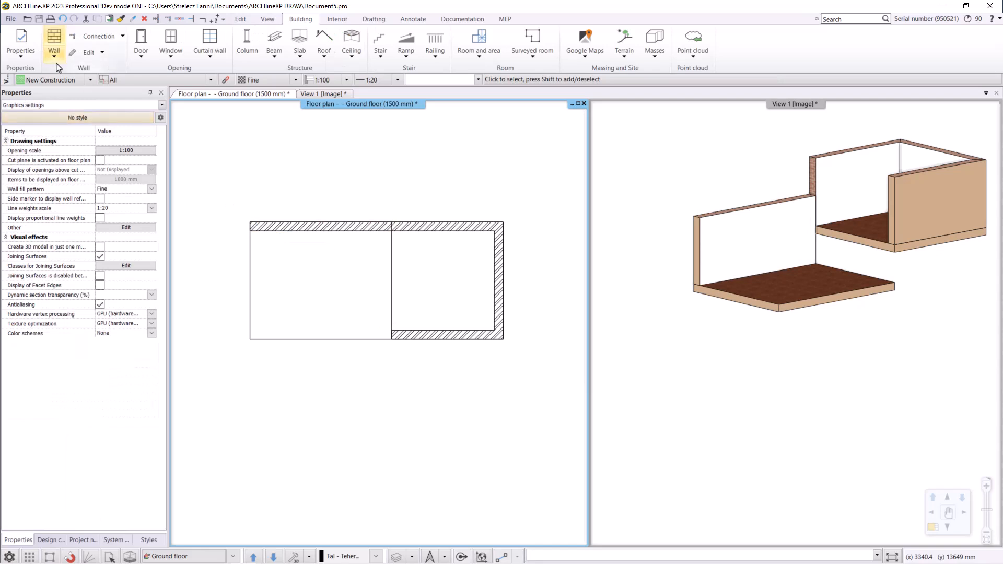
click(50, 45)
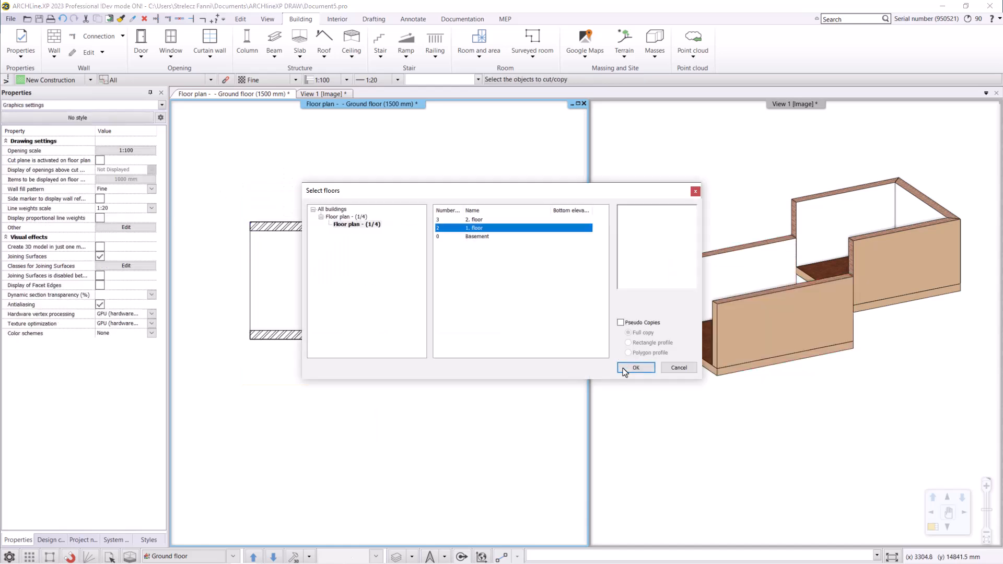
Copy the walled split-level storey up to the 1. floor and select the raised right-hand part.
click(636, 368)
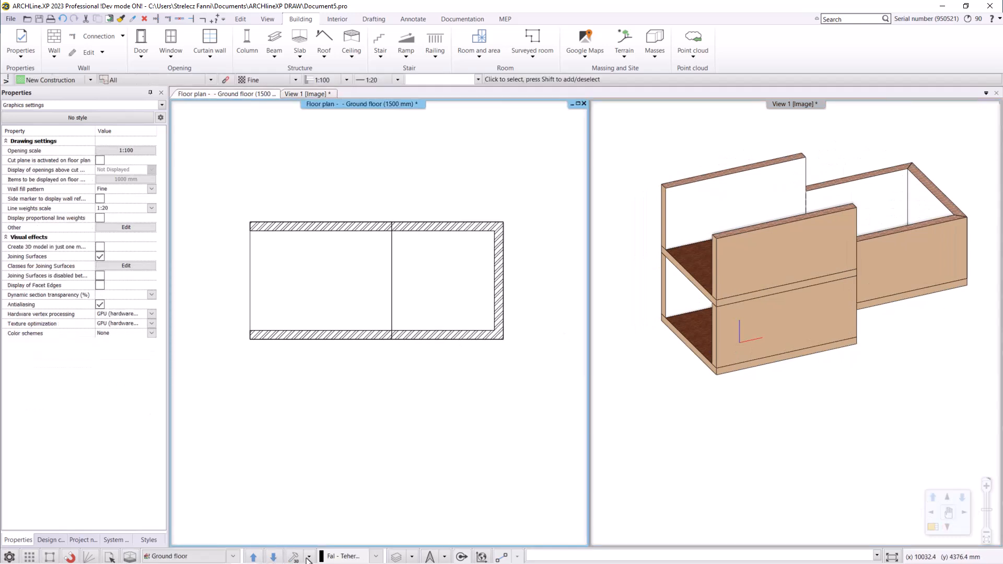
click(447, 280)
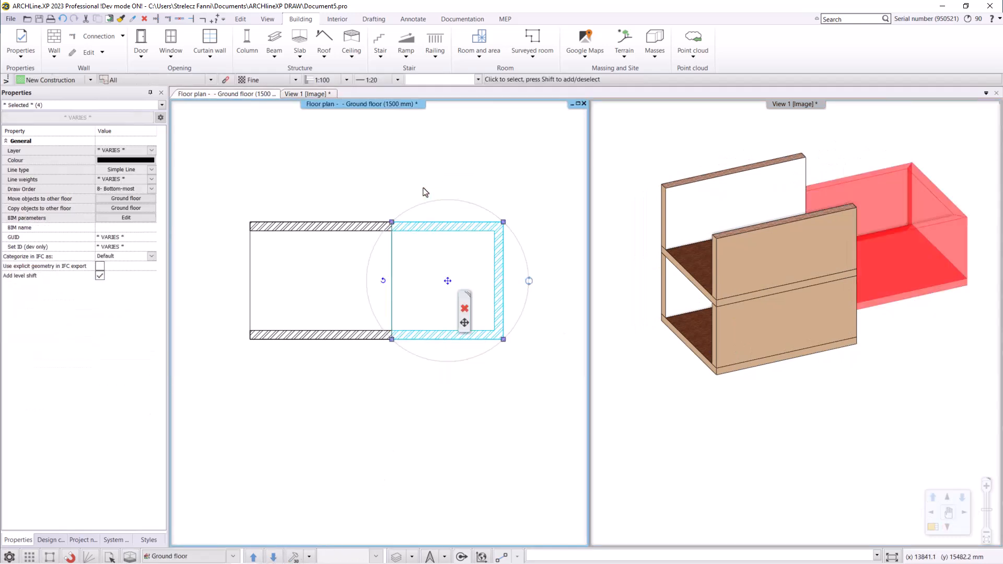